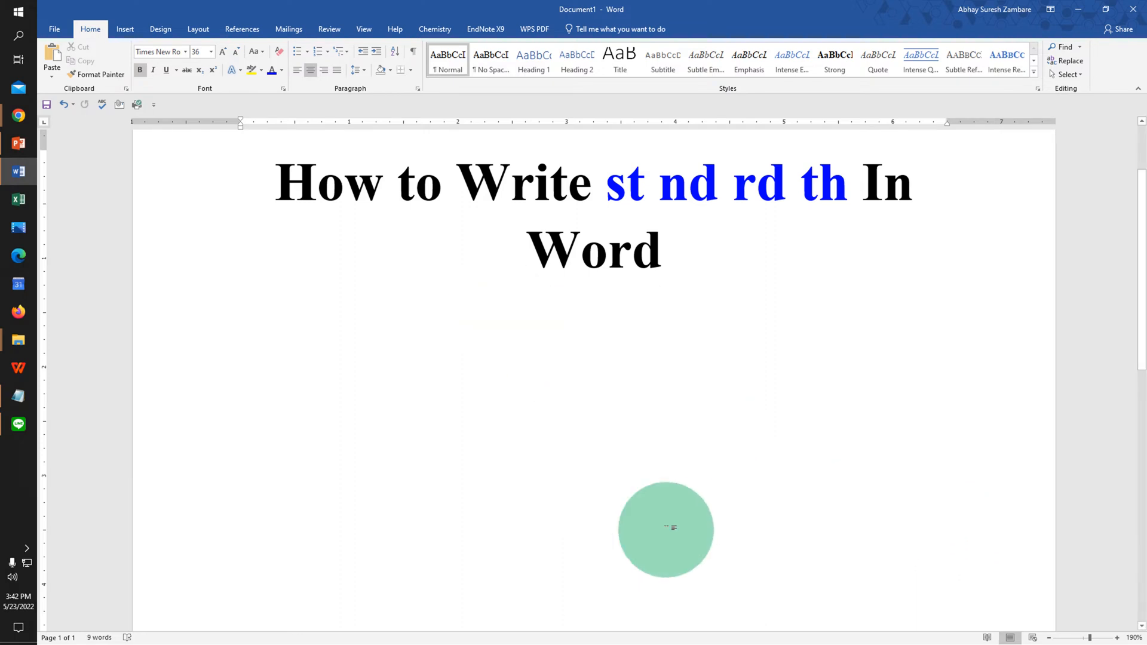
Write '1st' on the line below the title and raise the 'st' as superscript.
text(1)
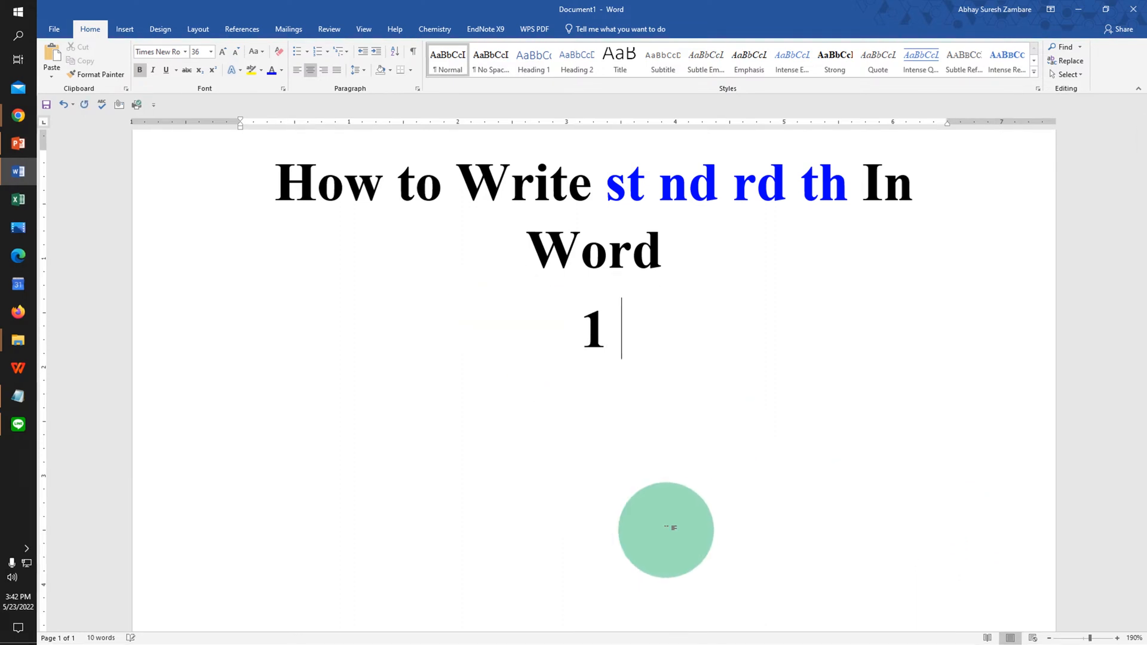
text(st)
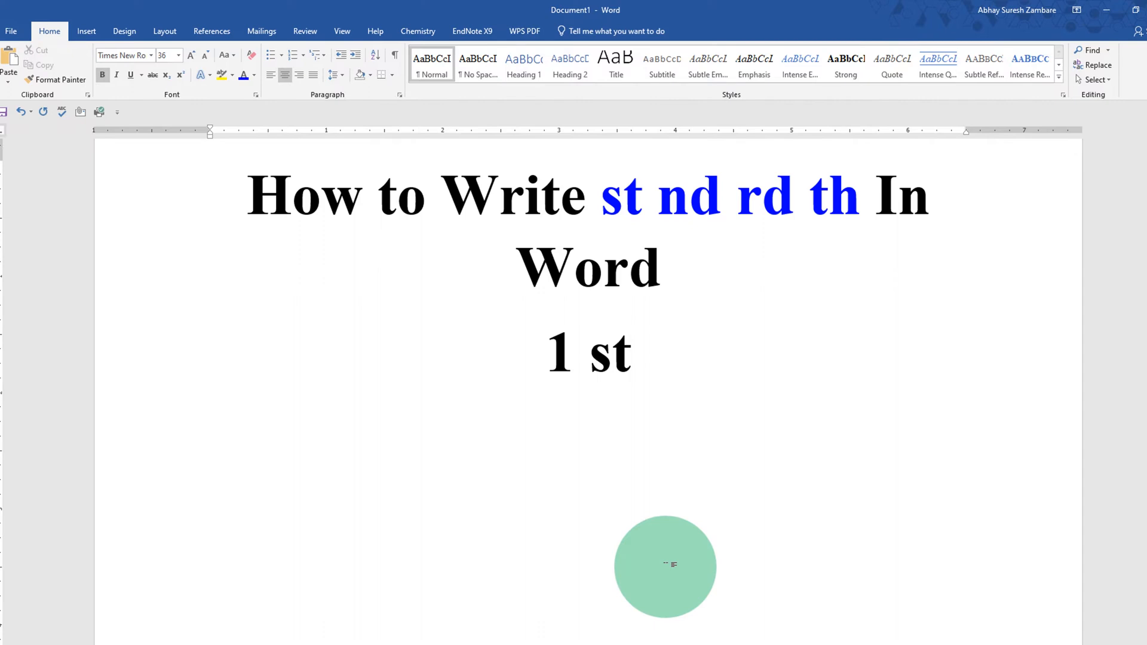
click(630, 351)
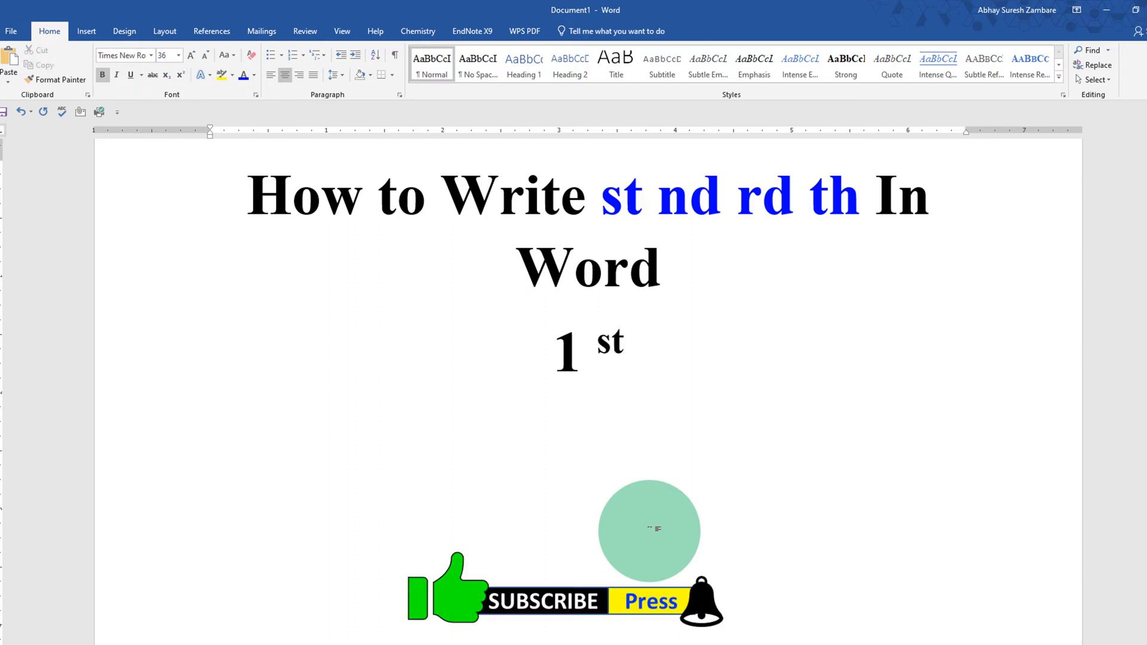
click(181, 74)
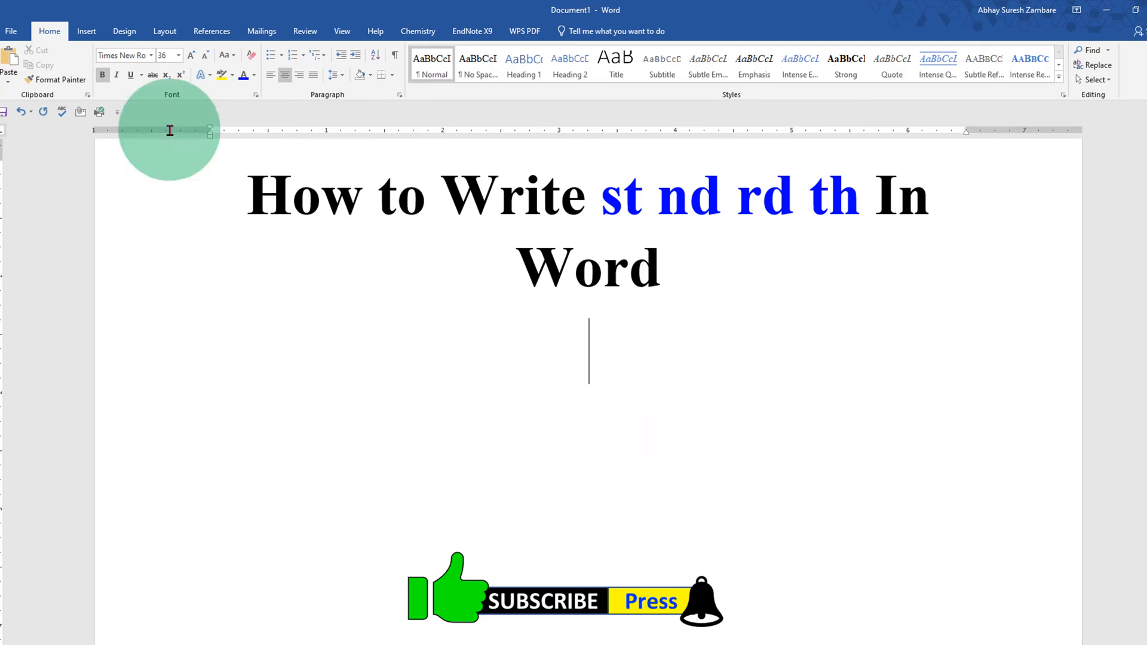
Insert a new blank equation below the title from the Equation gallery.
click(86, 31)
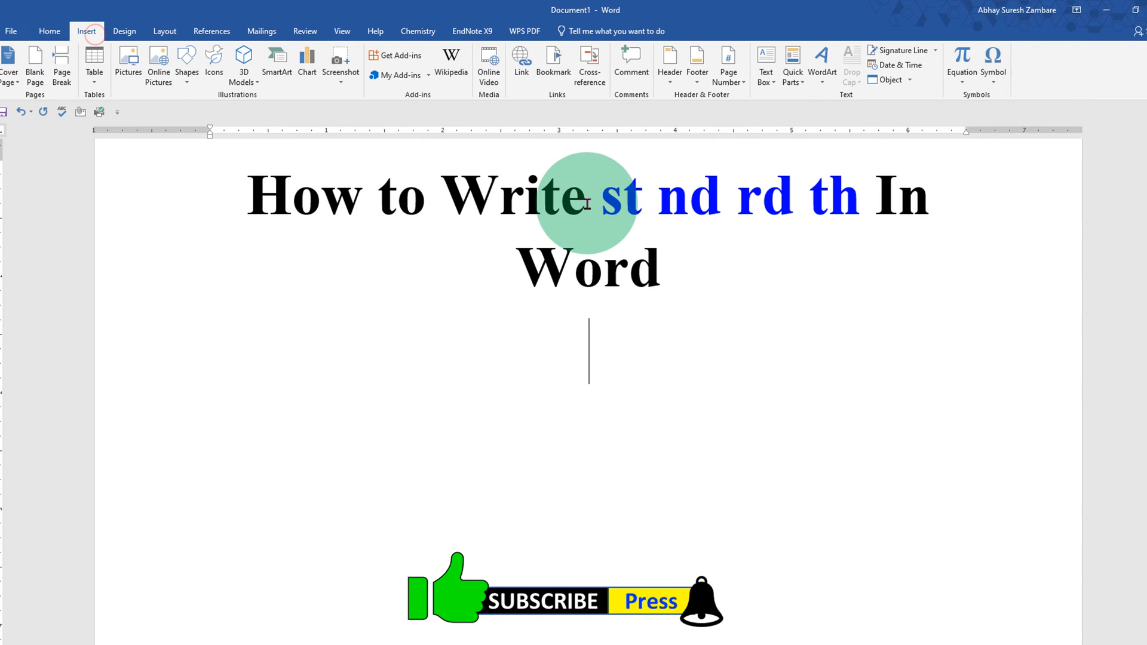
click(961, 62)
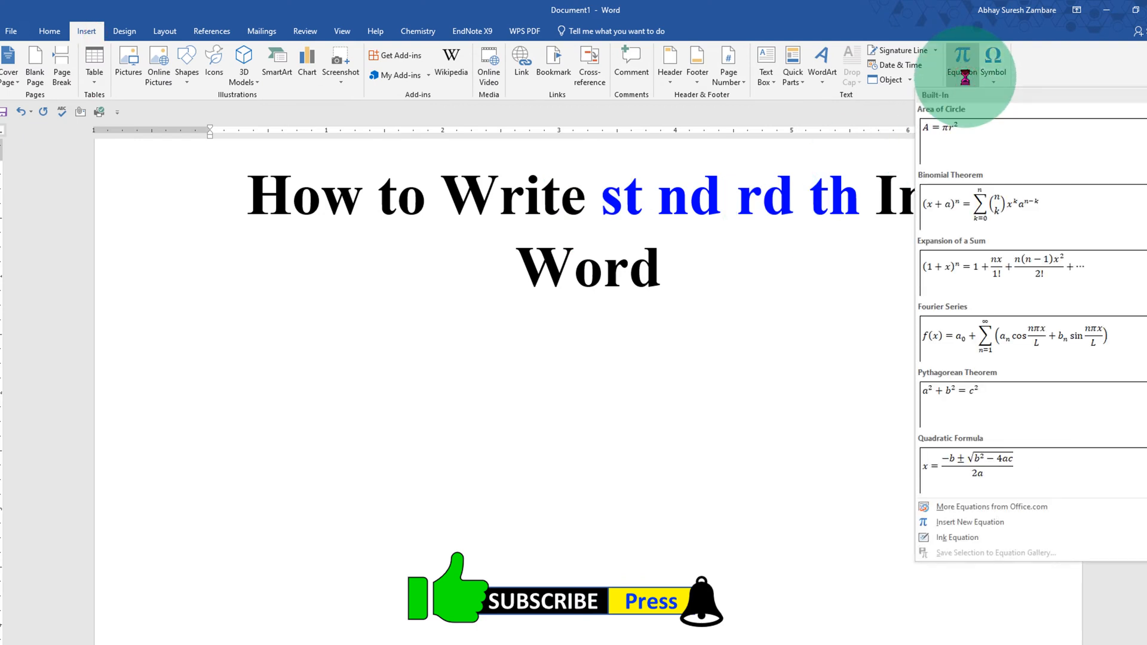
click(966, 522)
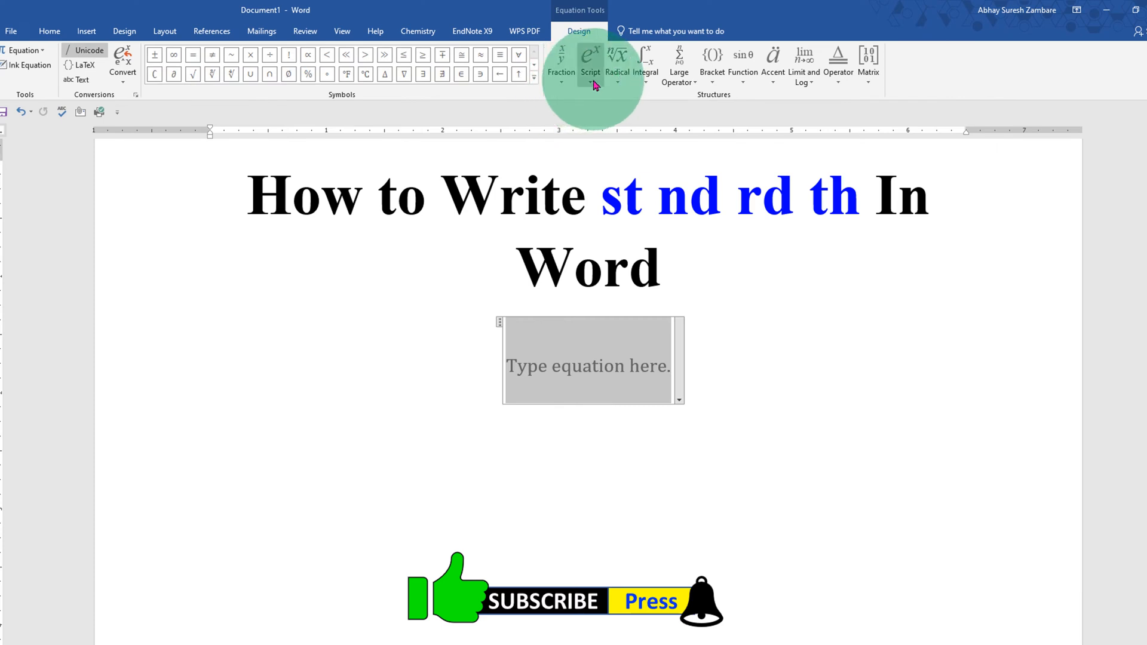
Fill a base-with-superscript script layout with base 1 and superscript 'st'.
click(589, 62)
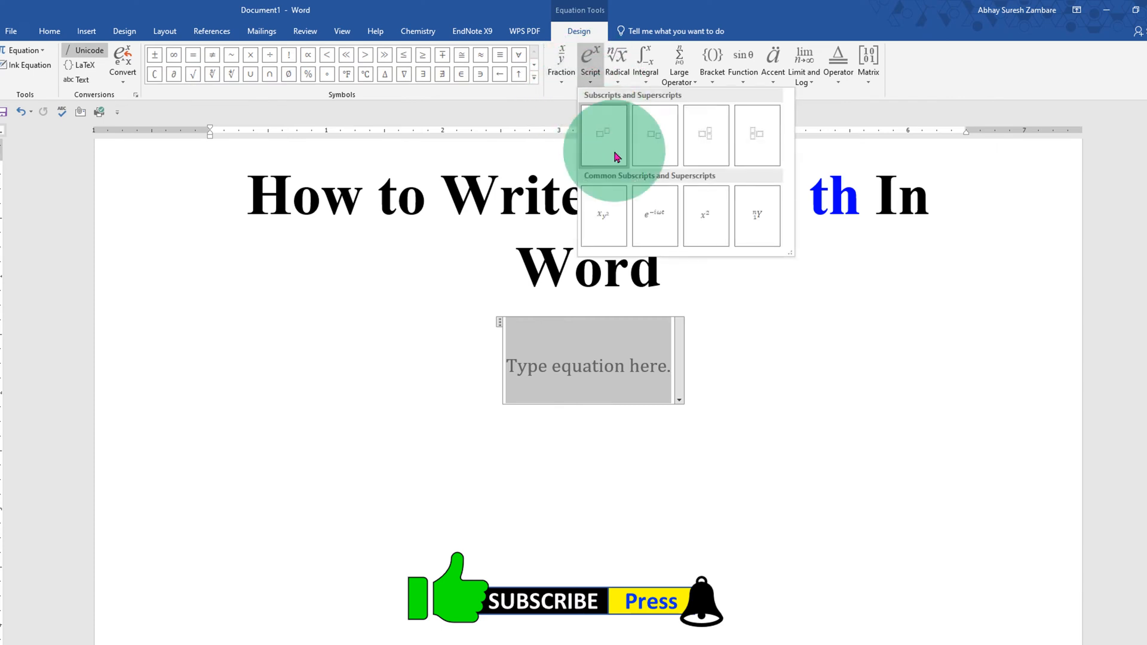
click(602, 135)
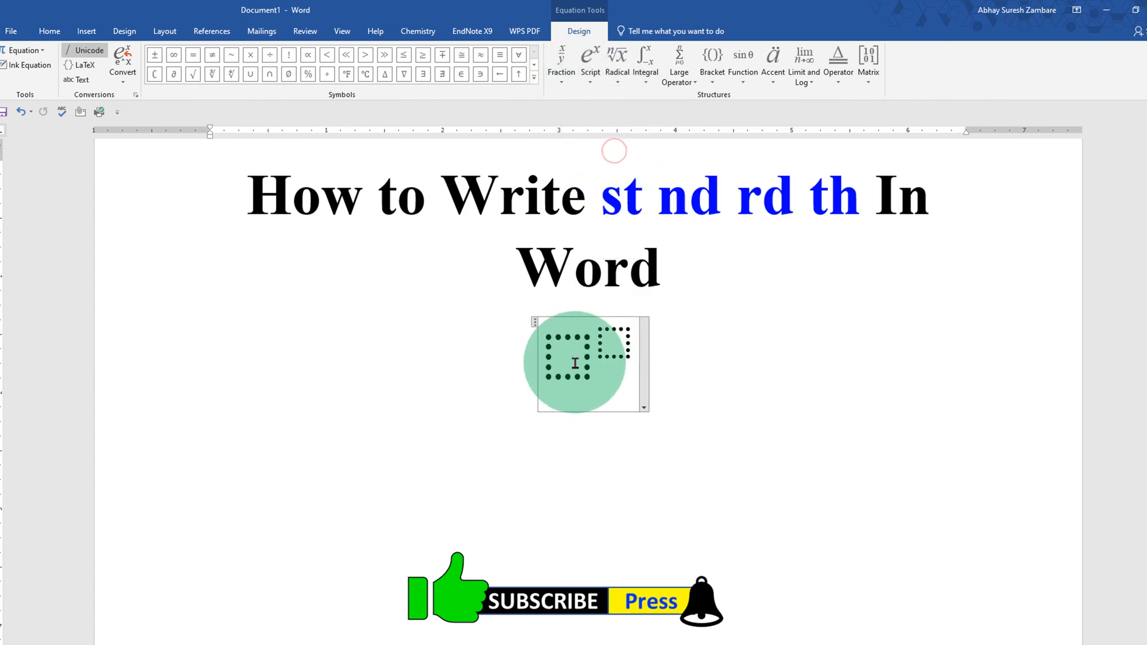
text(1)
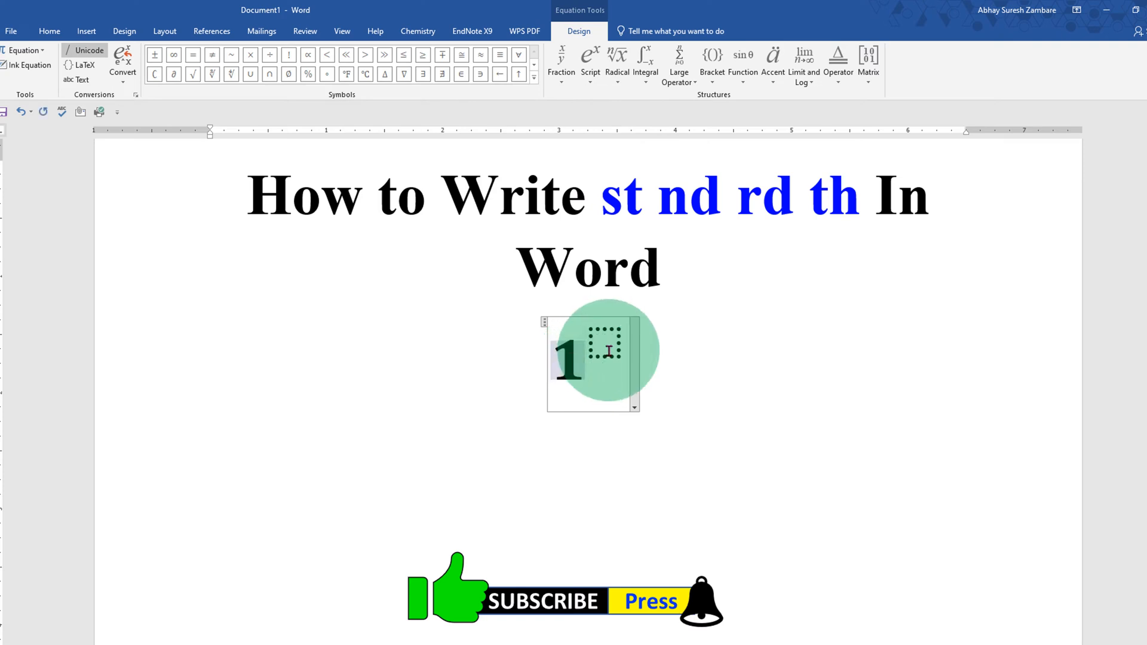
text(s)
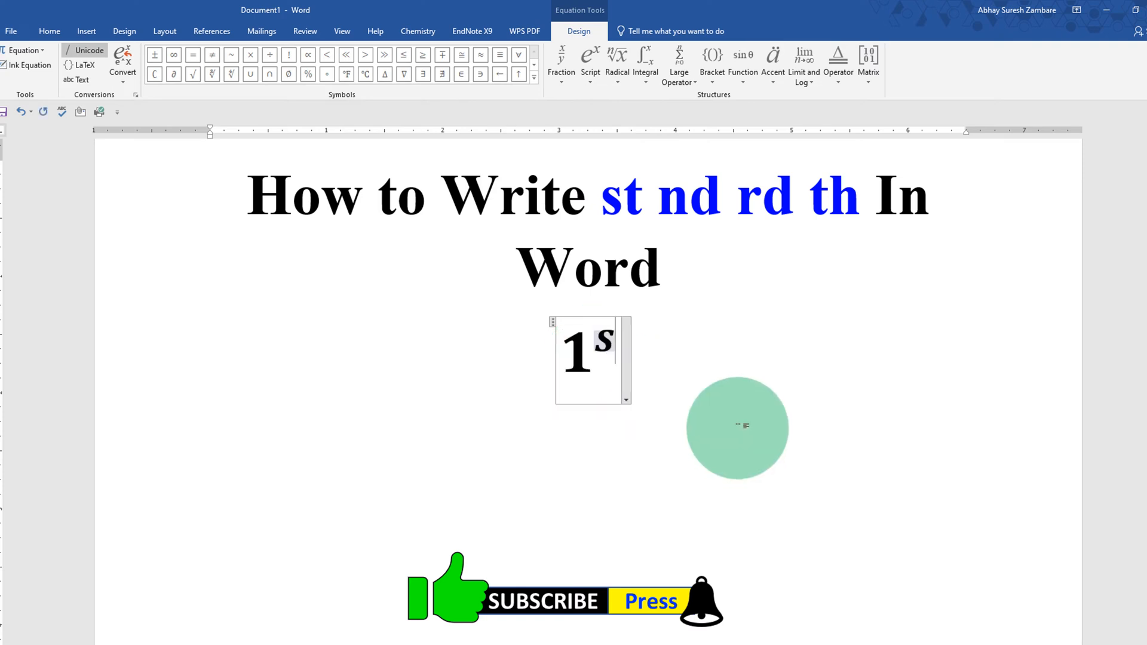
text(t)
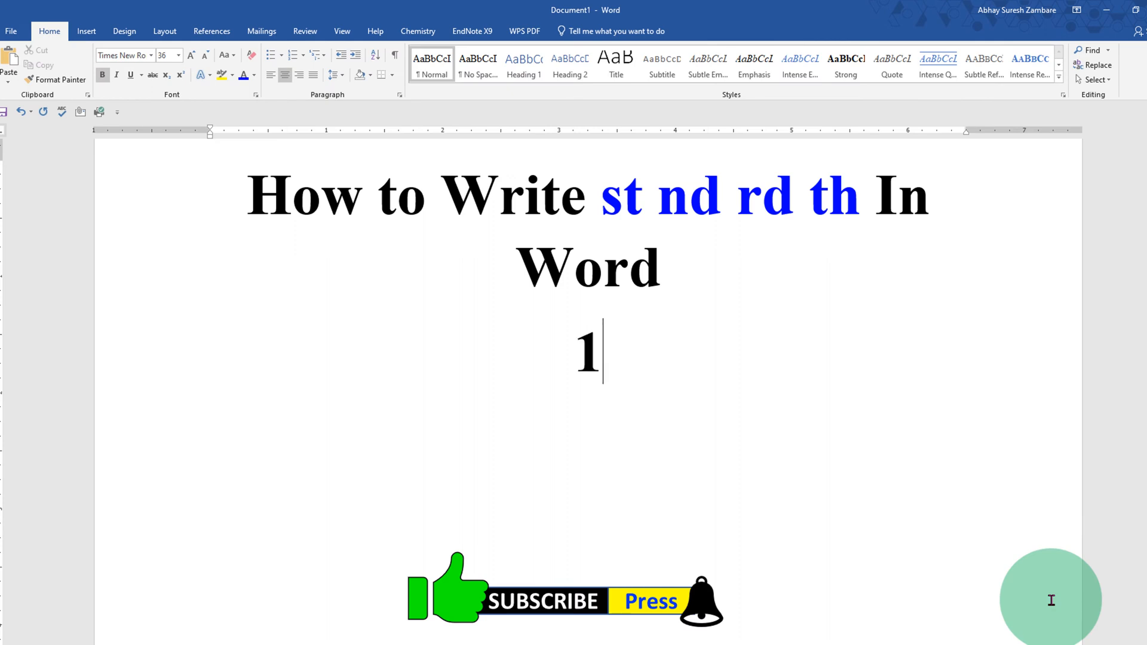
Type 'st' after the plain 1 and raise it as superscript from the Font group.
text(st)
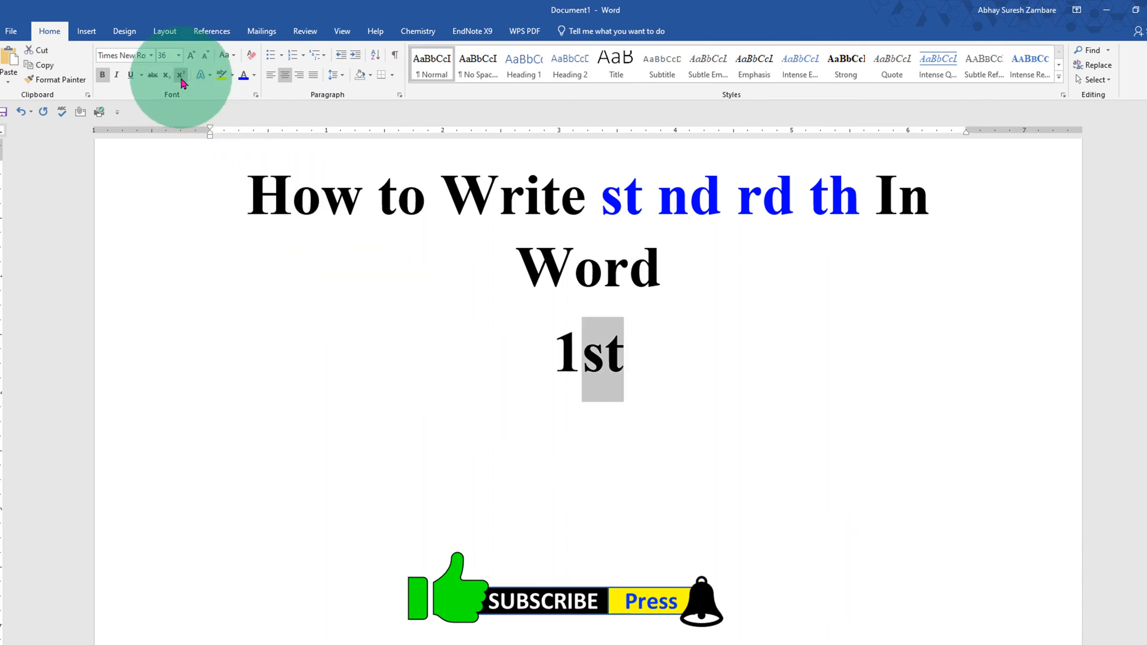
mouse_move(181, 76)
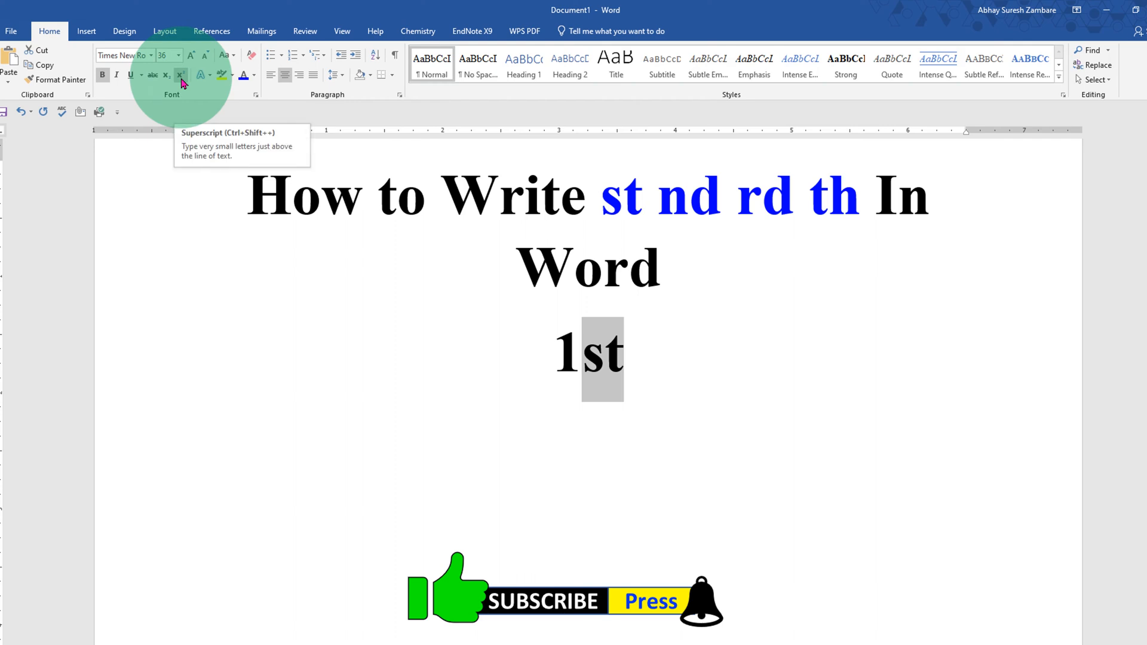
click(180, 74)
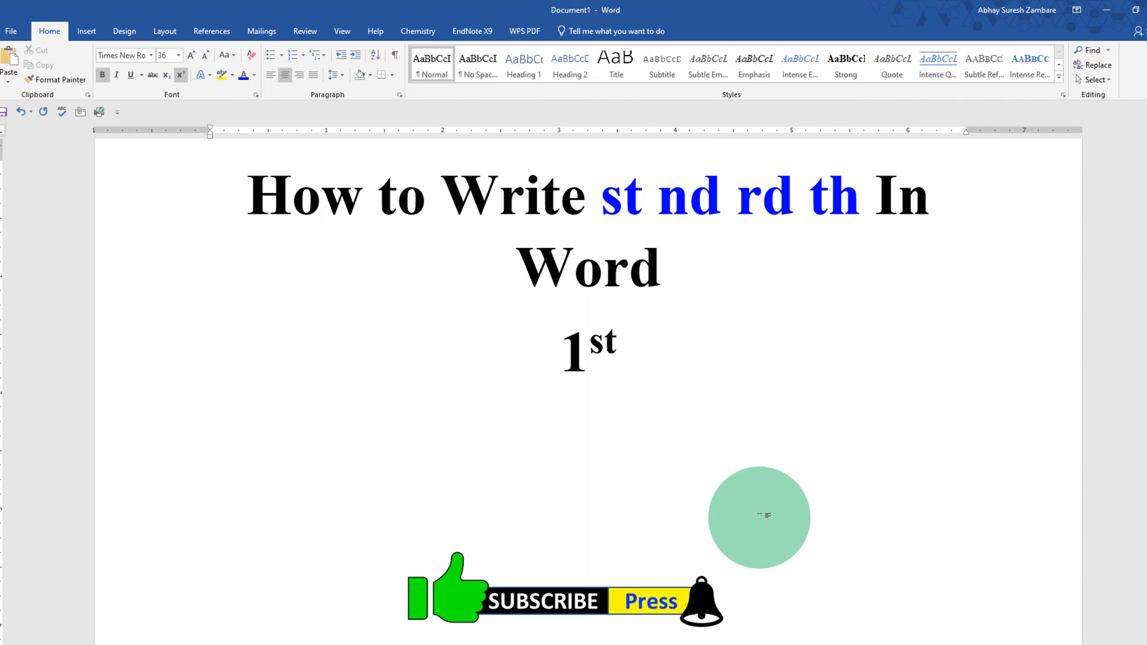
click(616, 344)
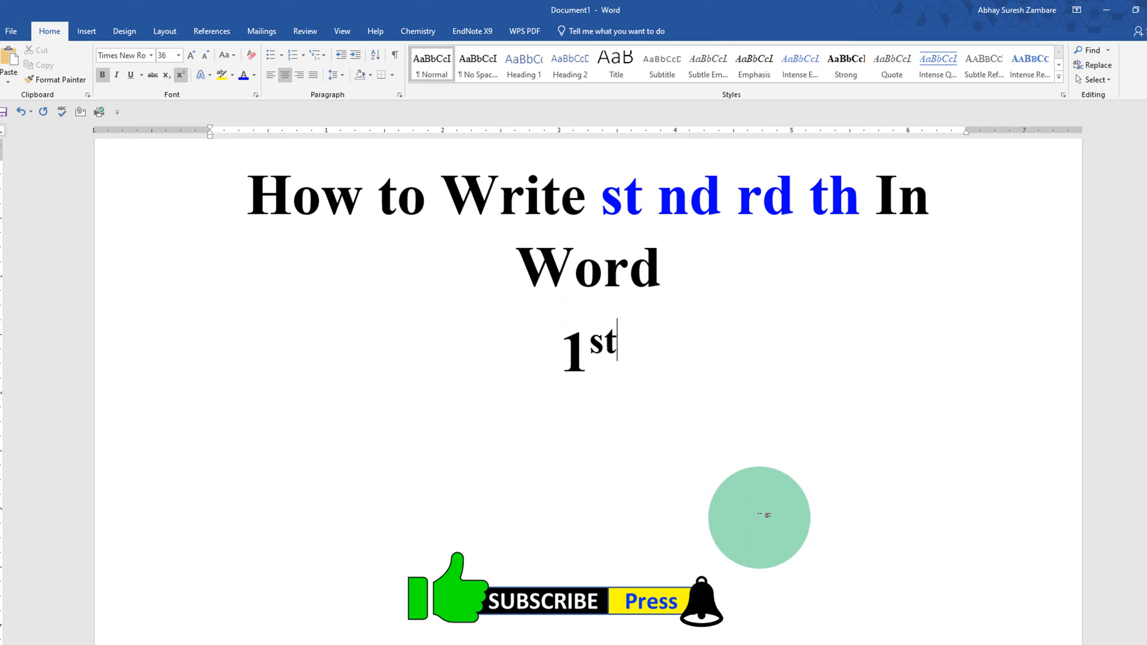